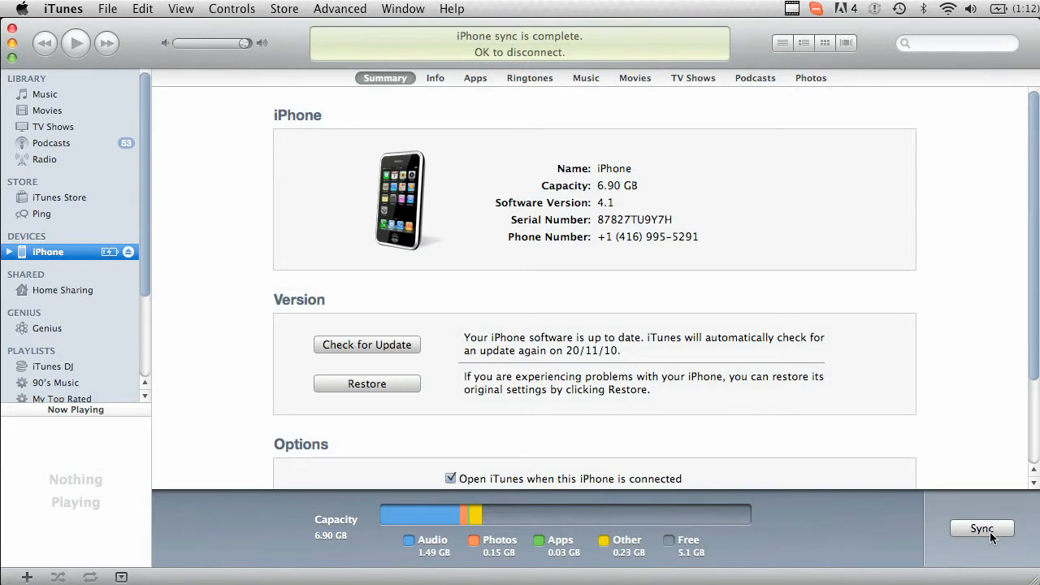
Transfer the iPhone's purchases into the iTunes library from the File menu
click(110, 9)
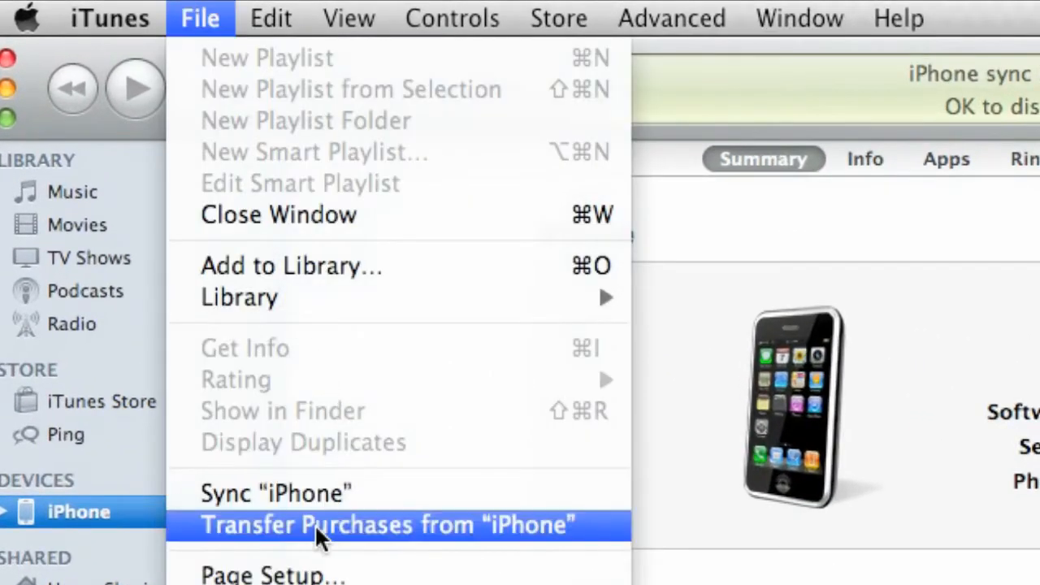
click(387, 524)
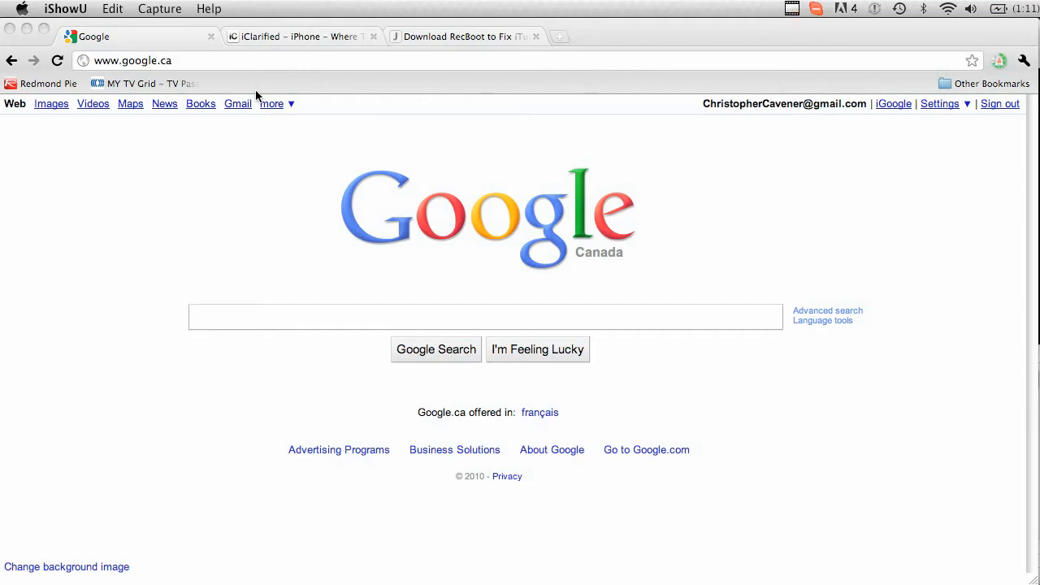
Download iPhone1,2_3.1.3_7E18_Restore.ipsw (3.1.3, iPhone 3G) from iClarified, then view the RecBoot article
click(301, 36)
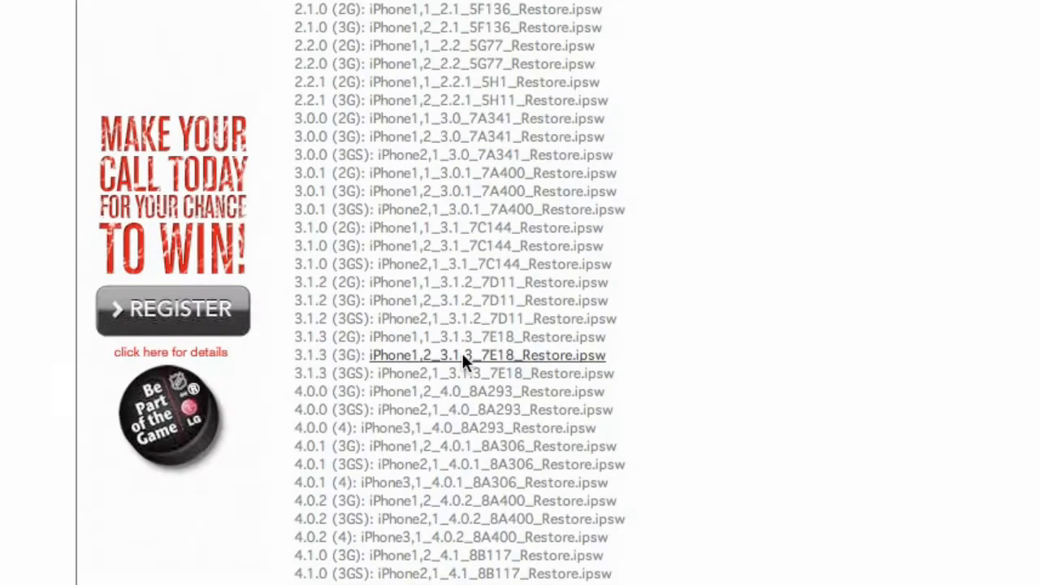
click(490, 355)
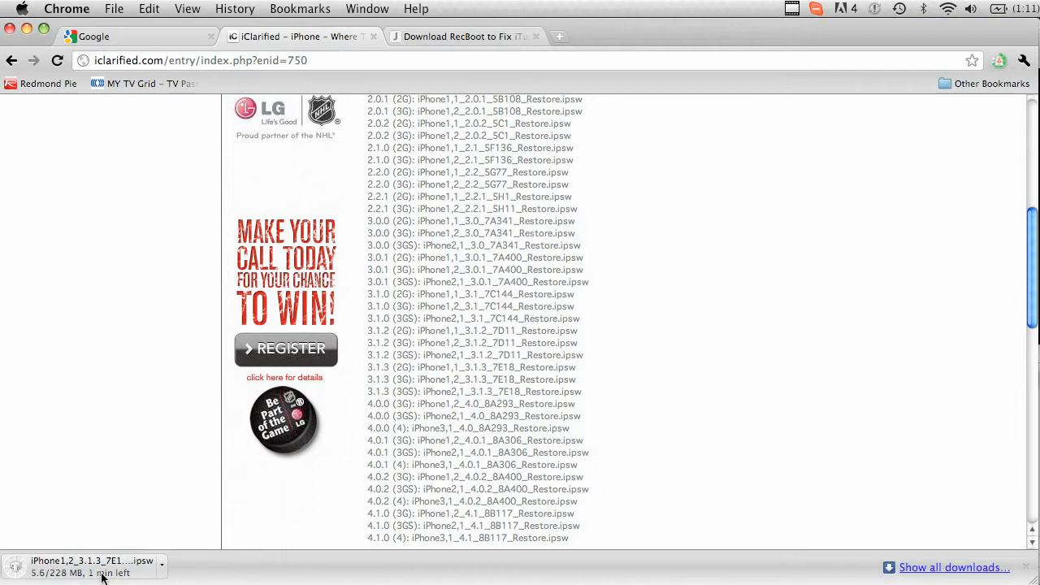
mouse_move(363, 101)
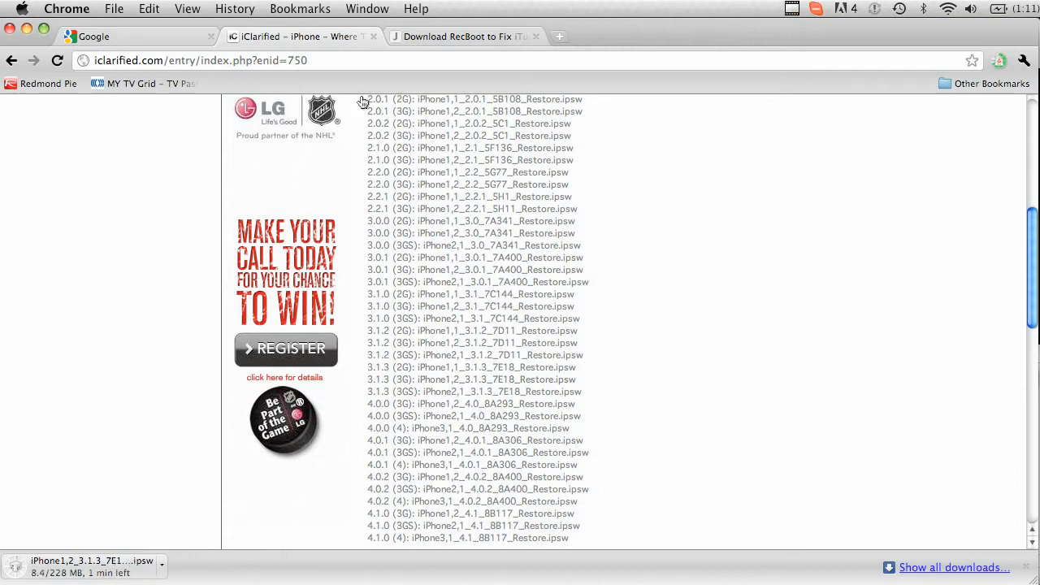
click(471, 36)
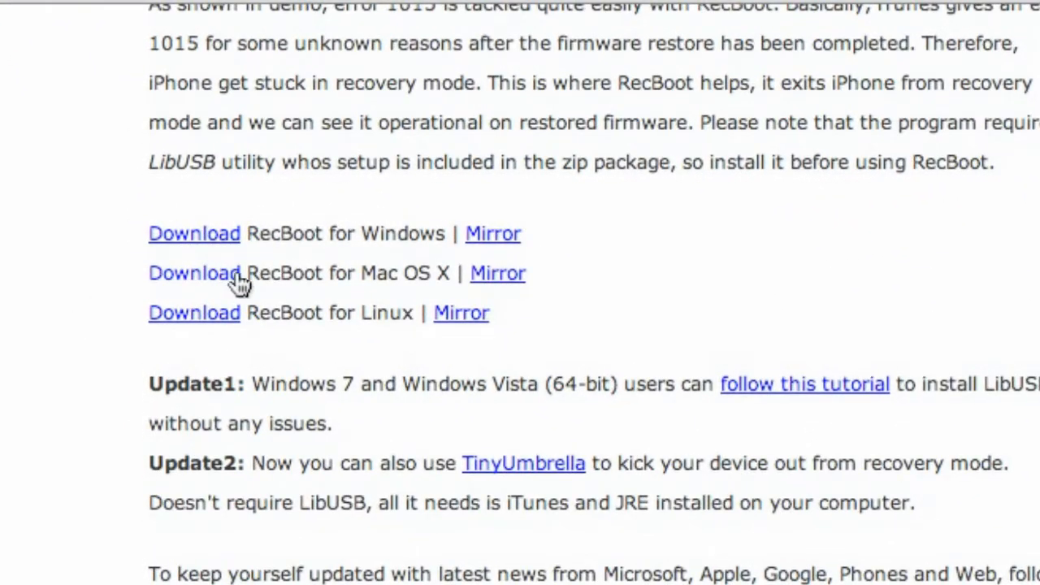
Follow the RecBoot for Mac OS X download link to its Box.net page
click(193, 272)
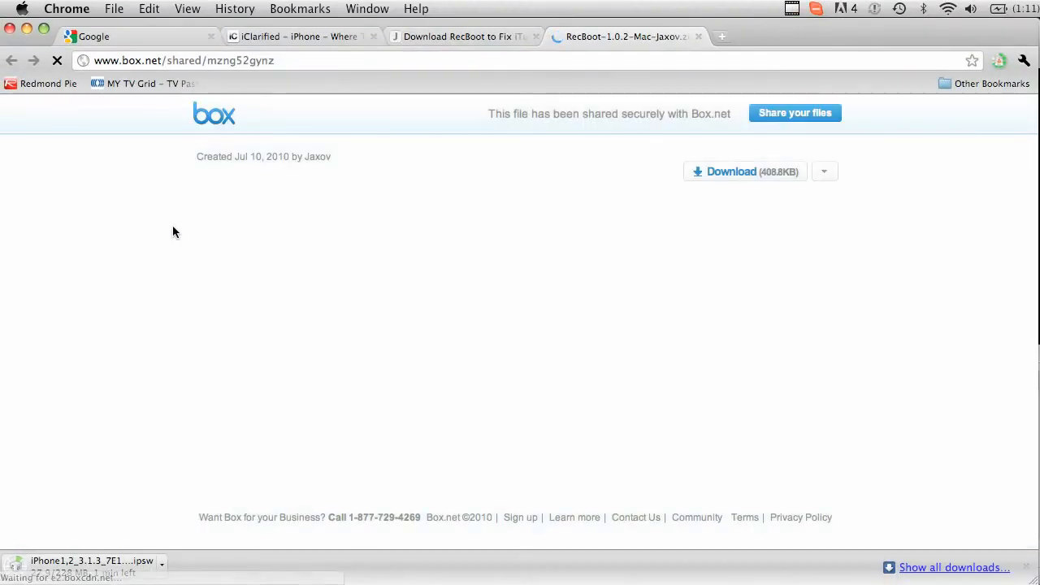